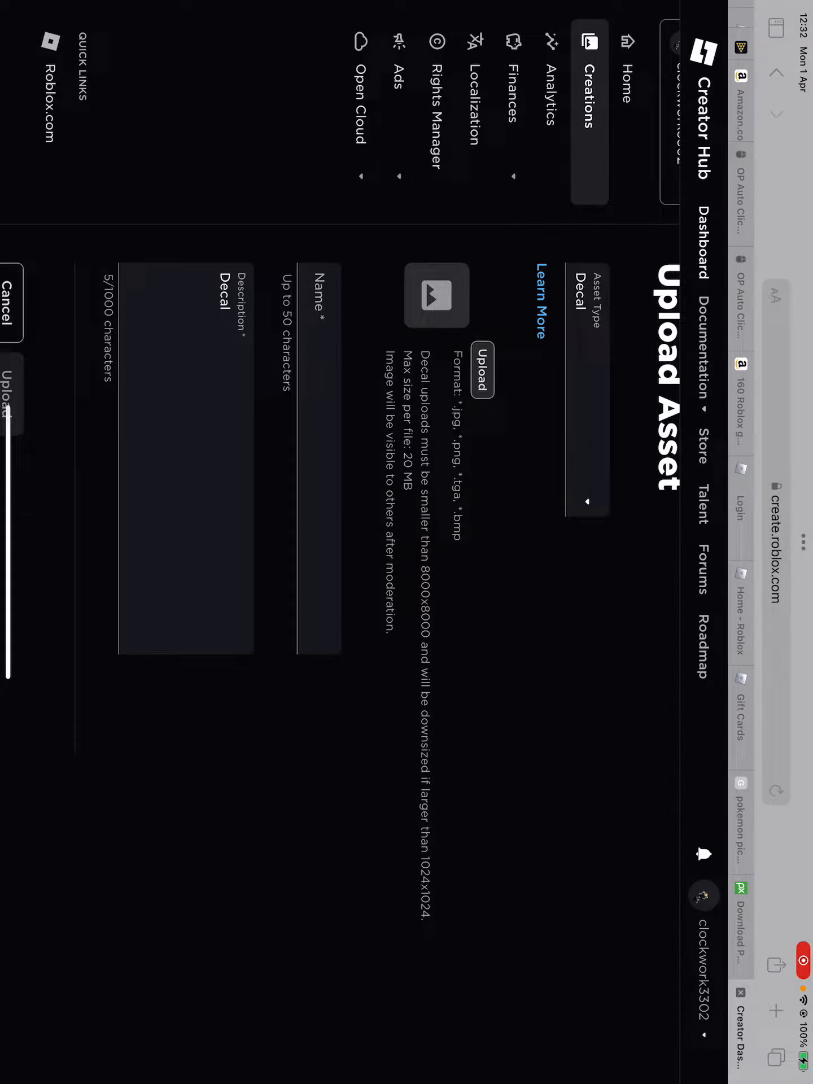
# Step: Choose the galaxy picture from Photos as the decal image
pyautogui.click(480, 370)
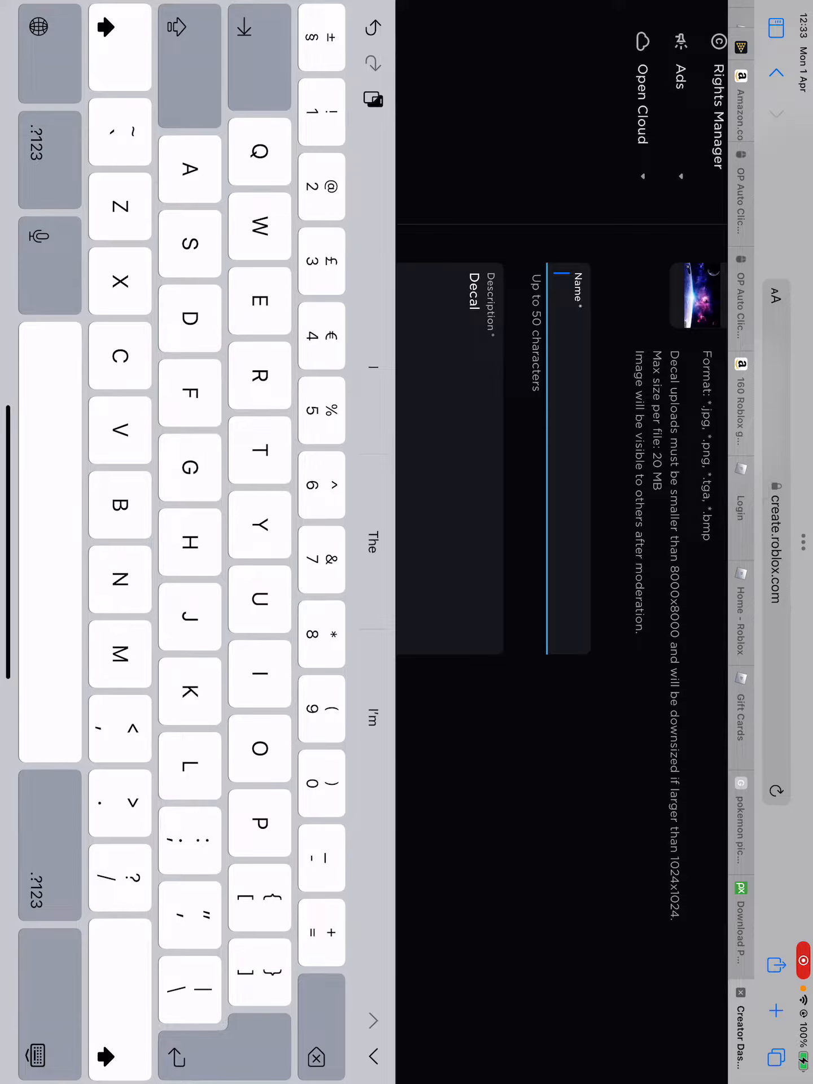
# Step: Name the decal 'Cart ride' and upload it
pyautogui.write('Carg')
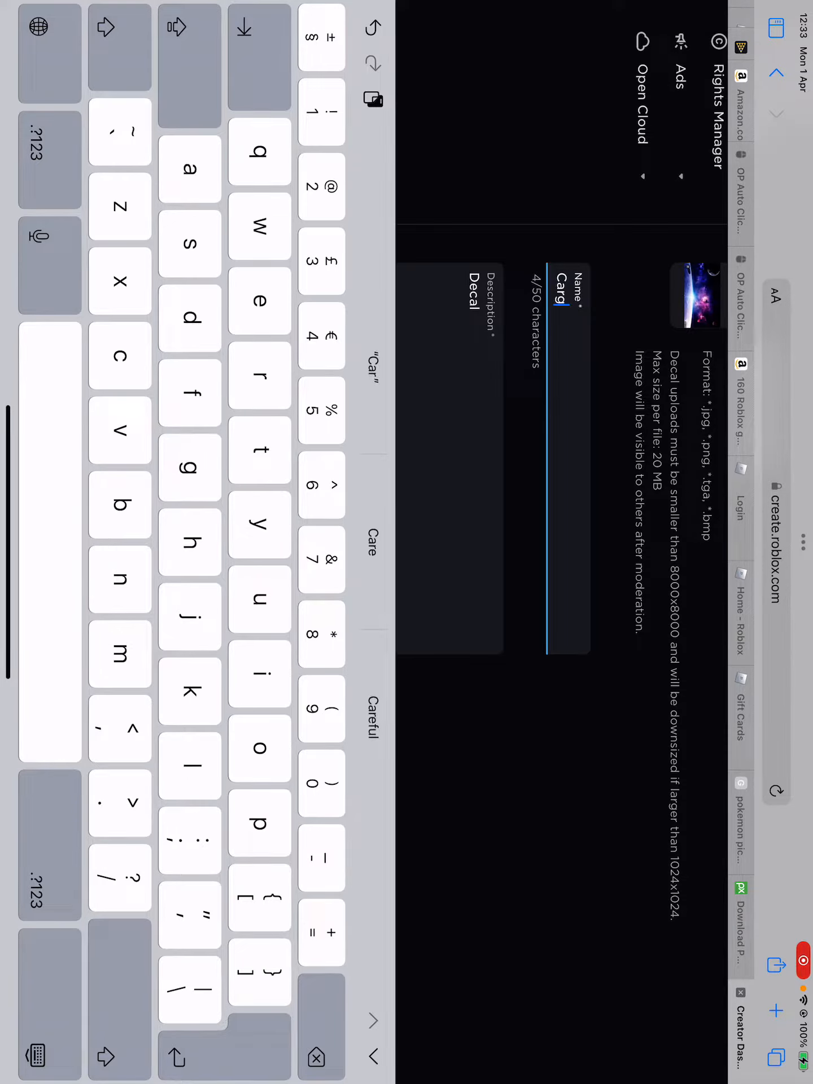
pyautogui.click(260, 377)
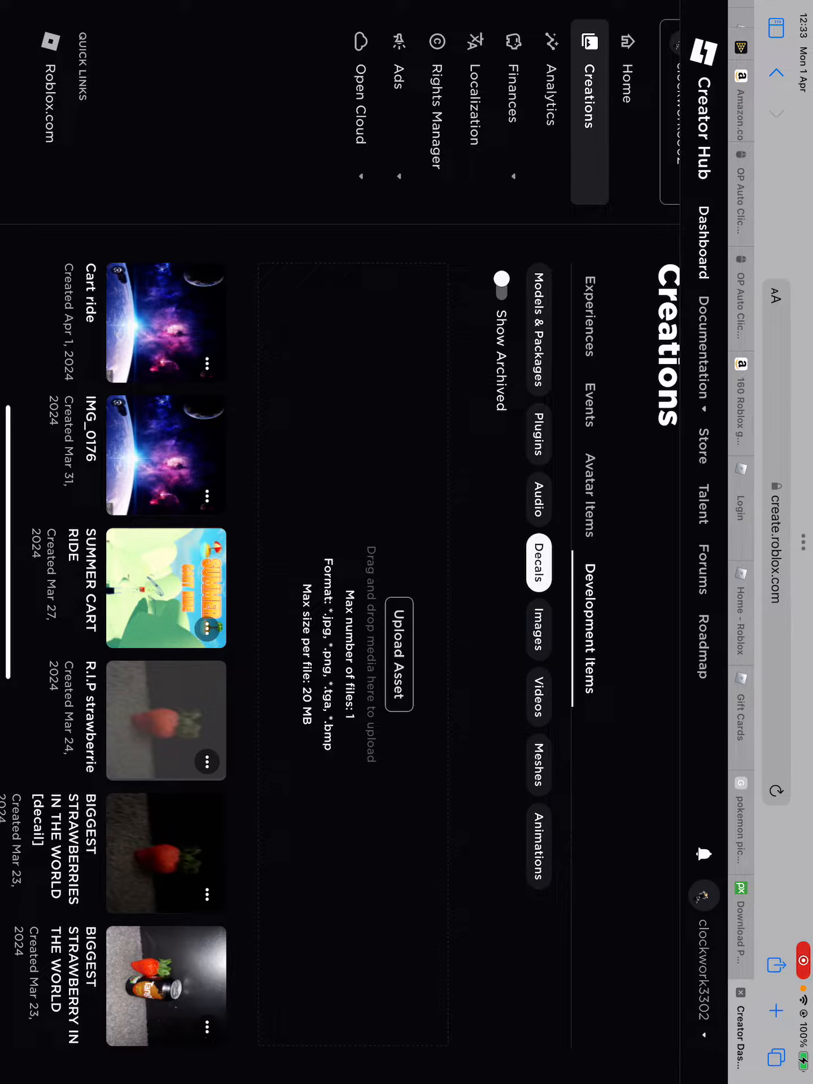
# Step: Copy the Cart ride decal's asset ID from its options menu
pyautogui.click(206, 496)
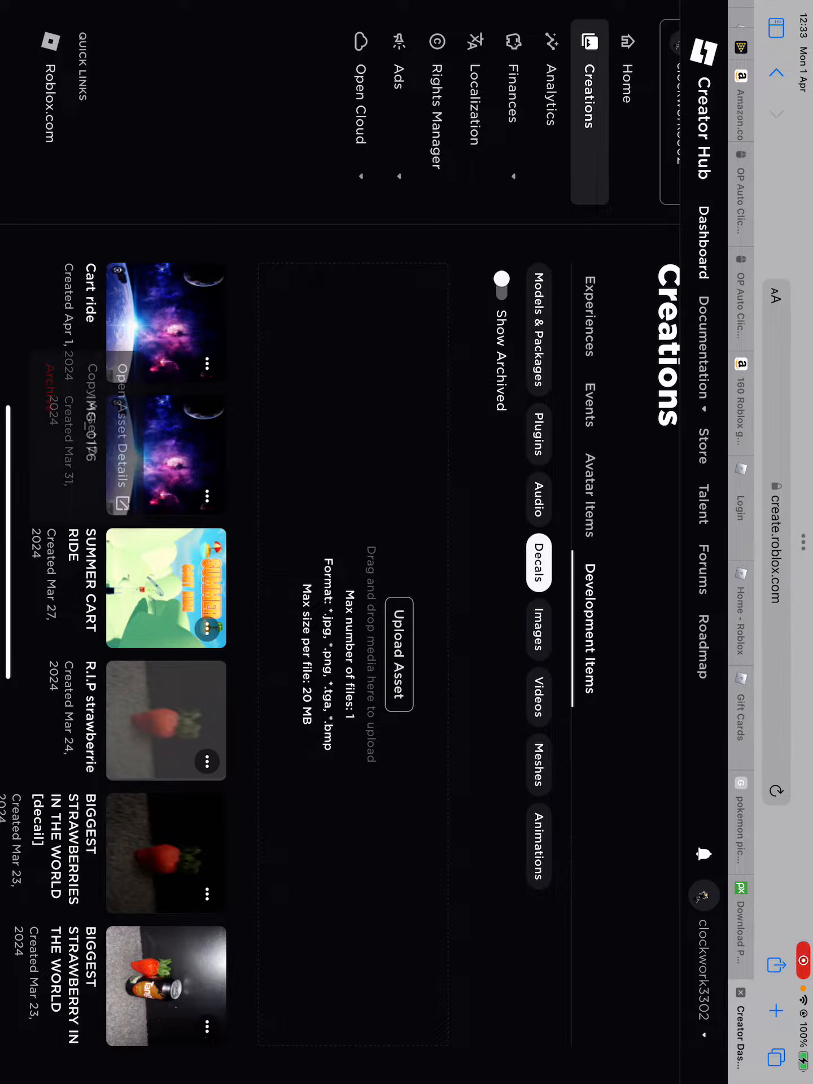
pyautogui.click(92, 410)
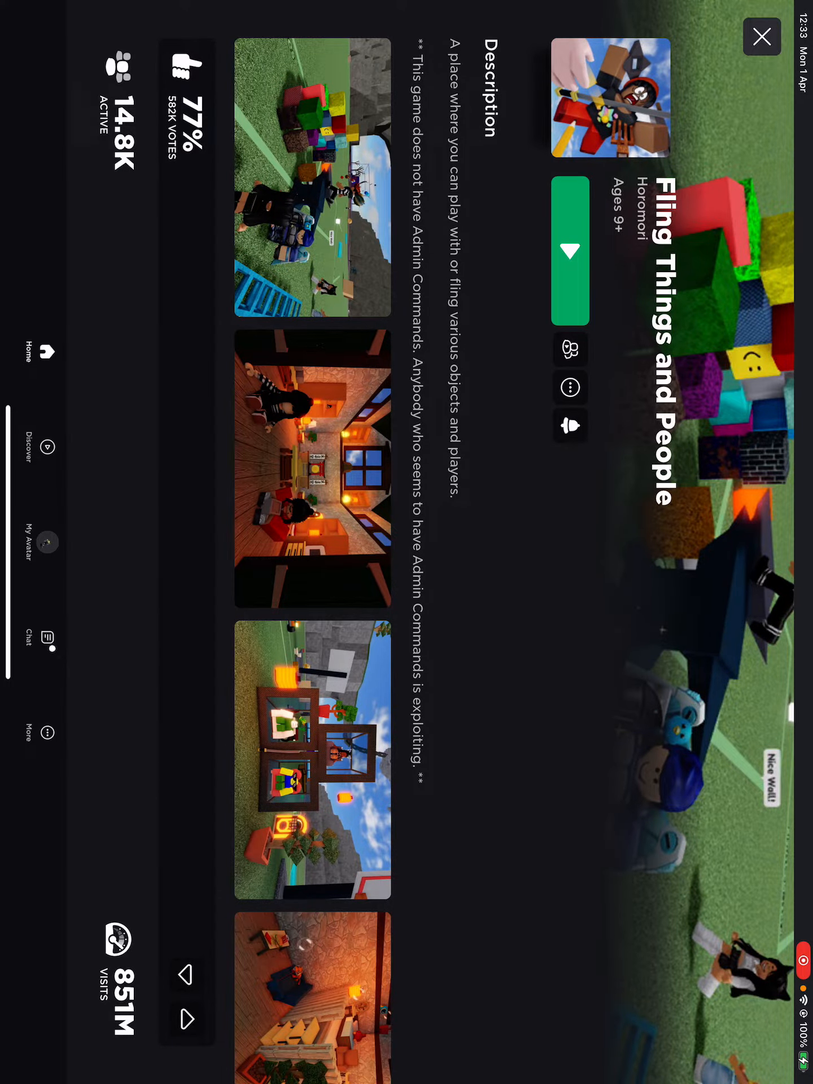
# Step: Close Fling Things and People and open the Create a Cart Ride experience
pyautogui.click(761, 36)
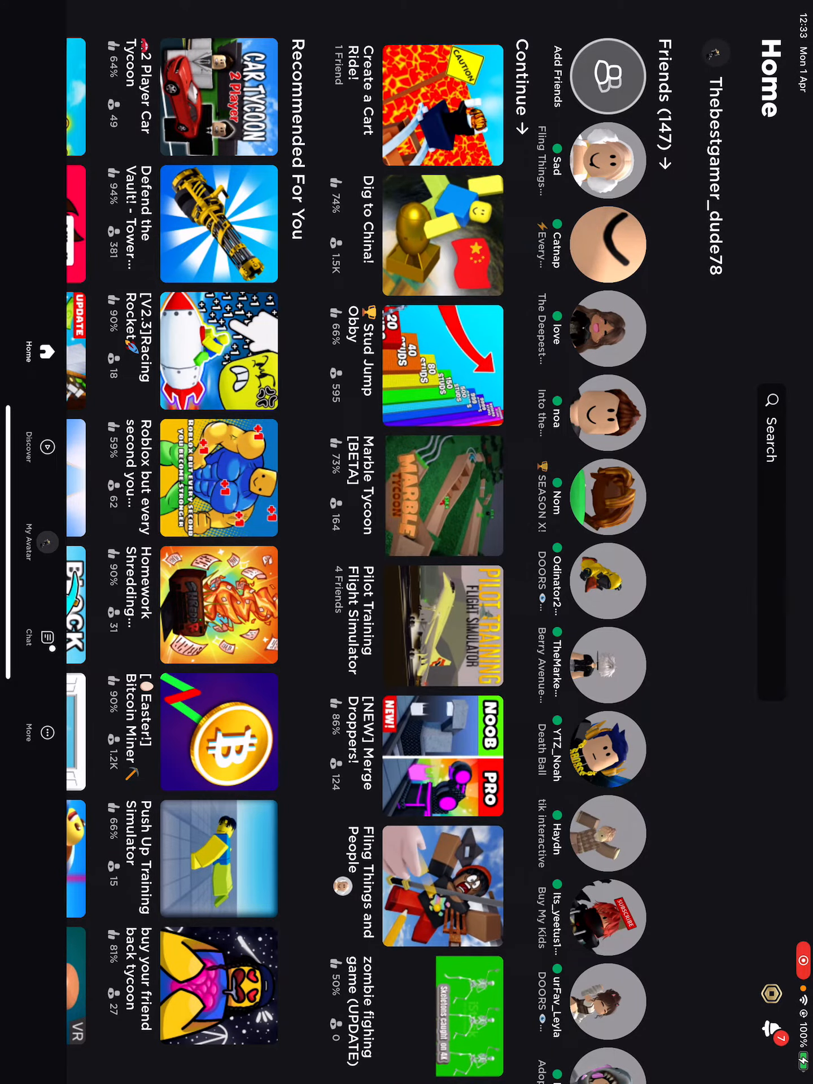
pyautogui.click(446, 97)
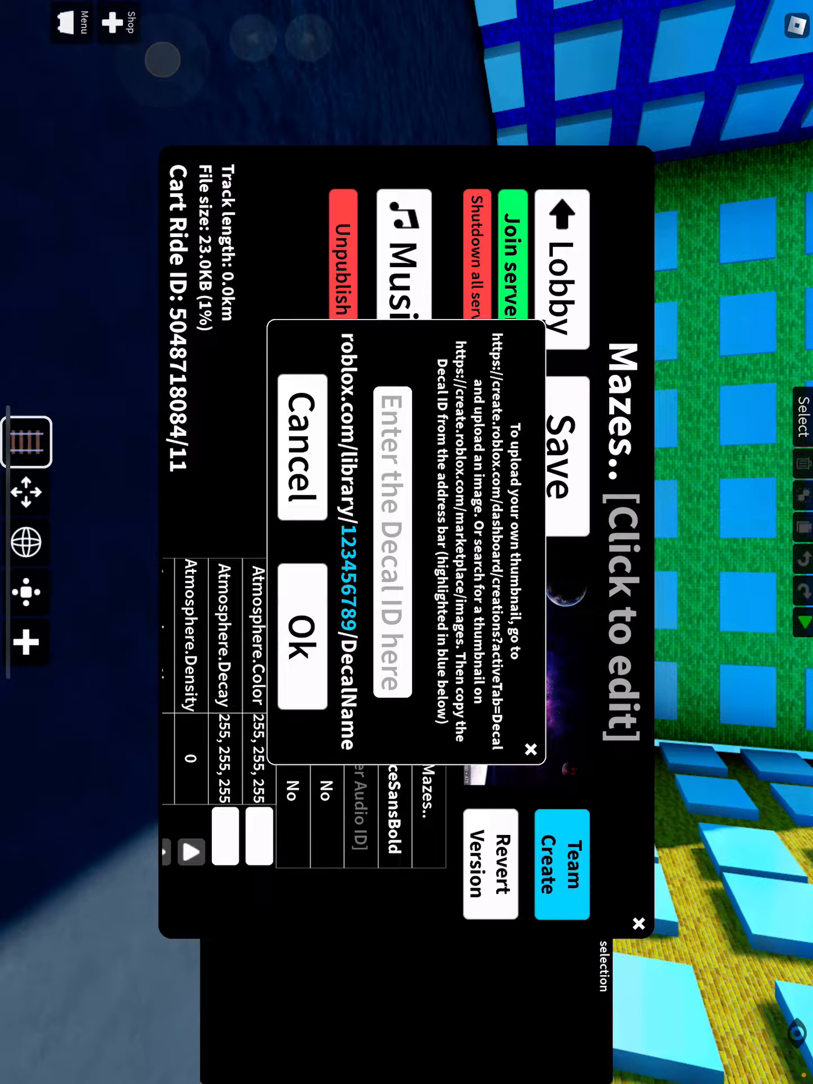
pyautogui.write('1696853278')
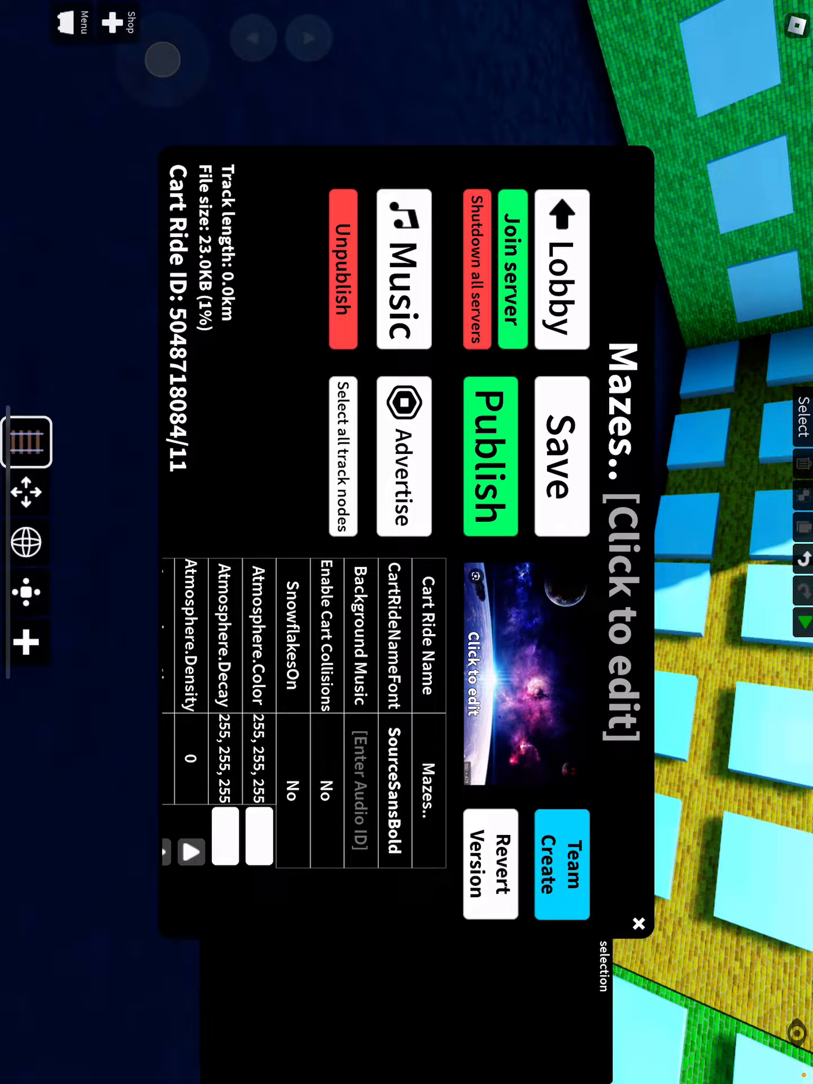
pyautogui.press('home')
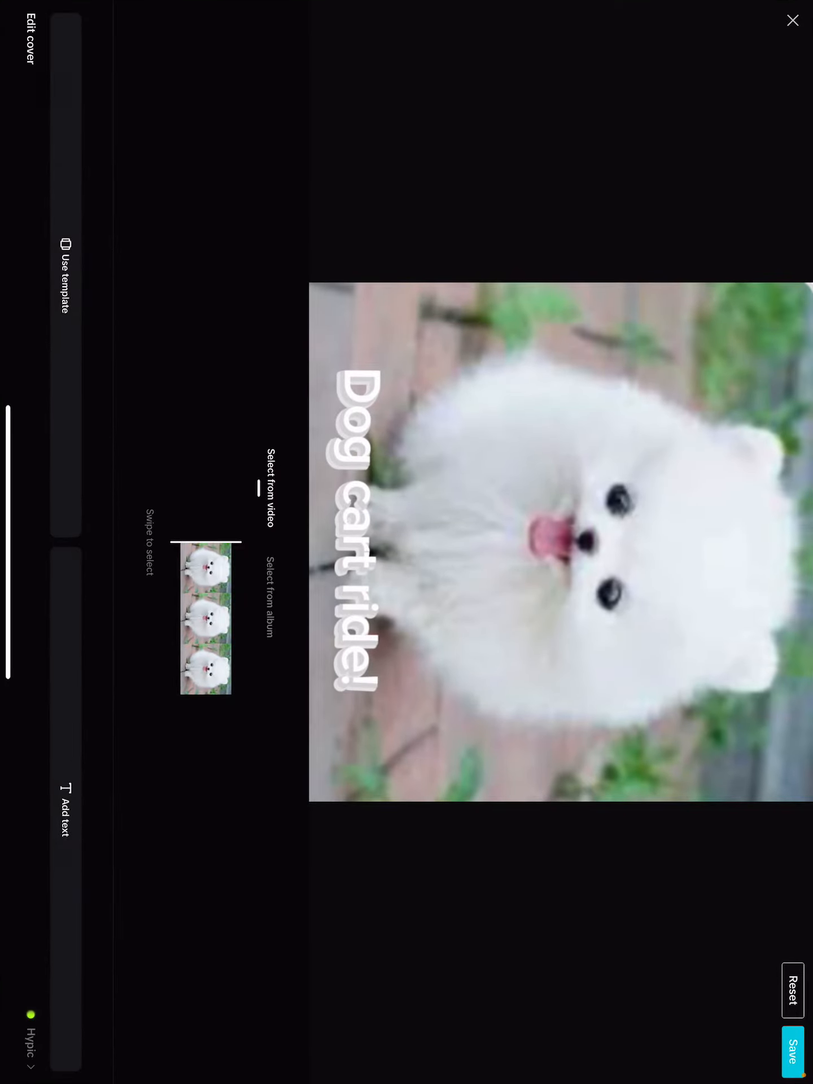
# Step: Save the 'Dog cart ride!' cover picture and return to Creator Hub
pyautogui.click(64, 810)
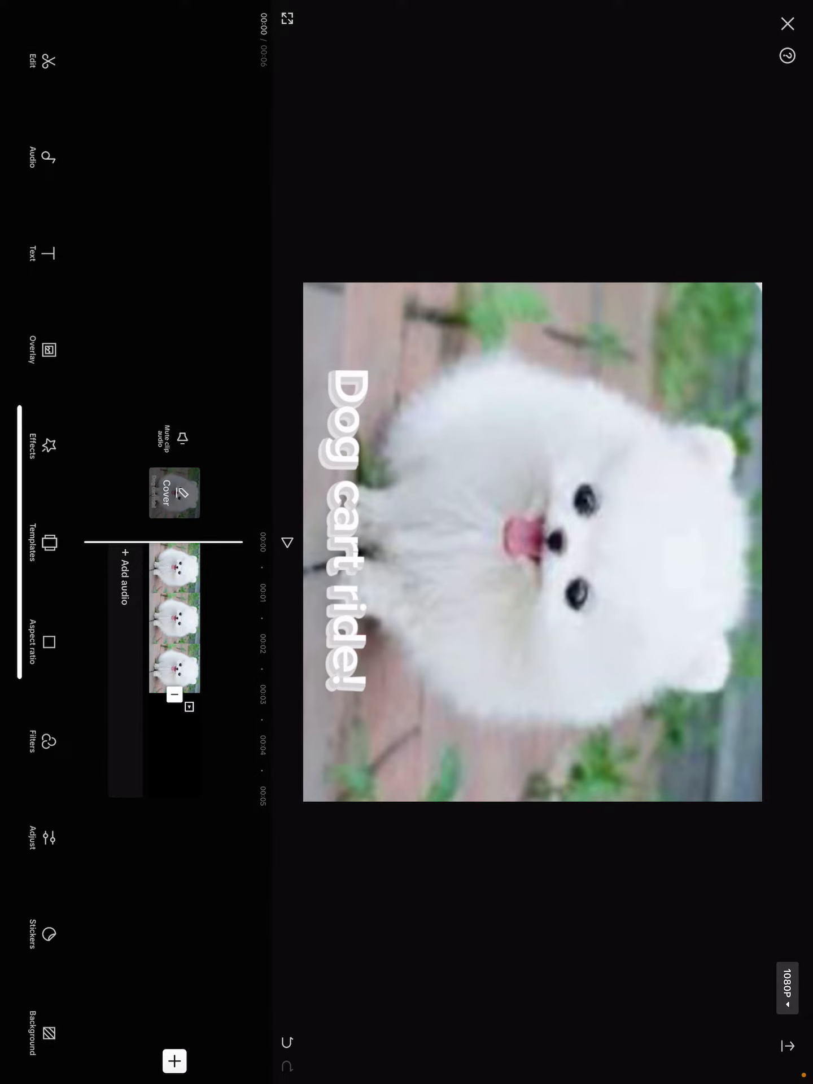
pyautogui.click(787, 24)
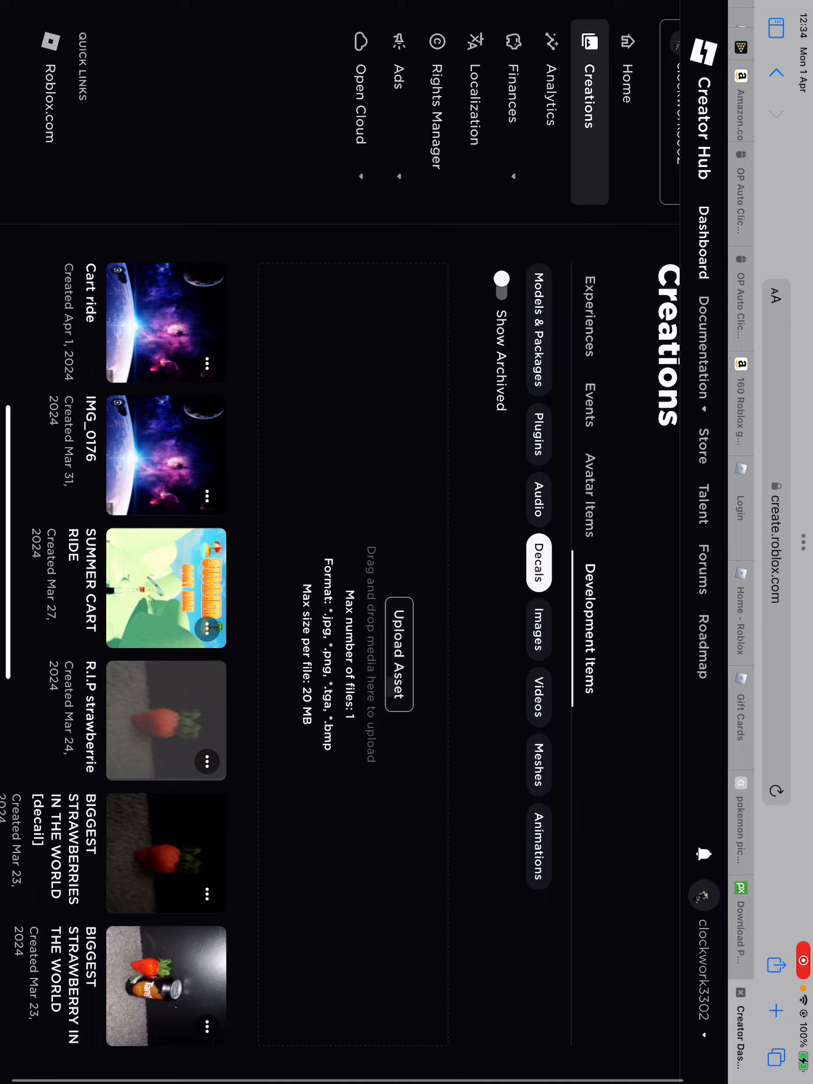
# Step: Start a new decal upload, cancel the photo picker, and return home
pyautogui.click(399, 672)
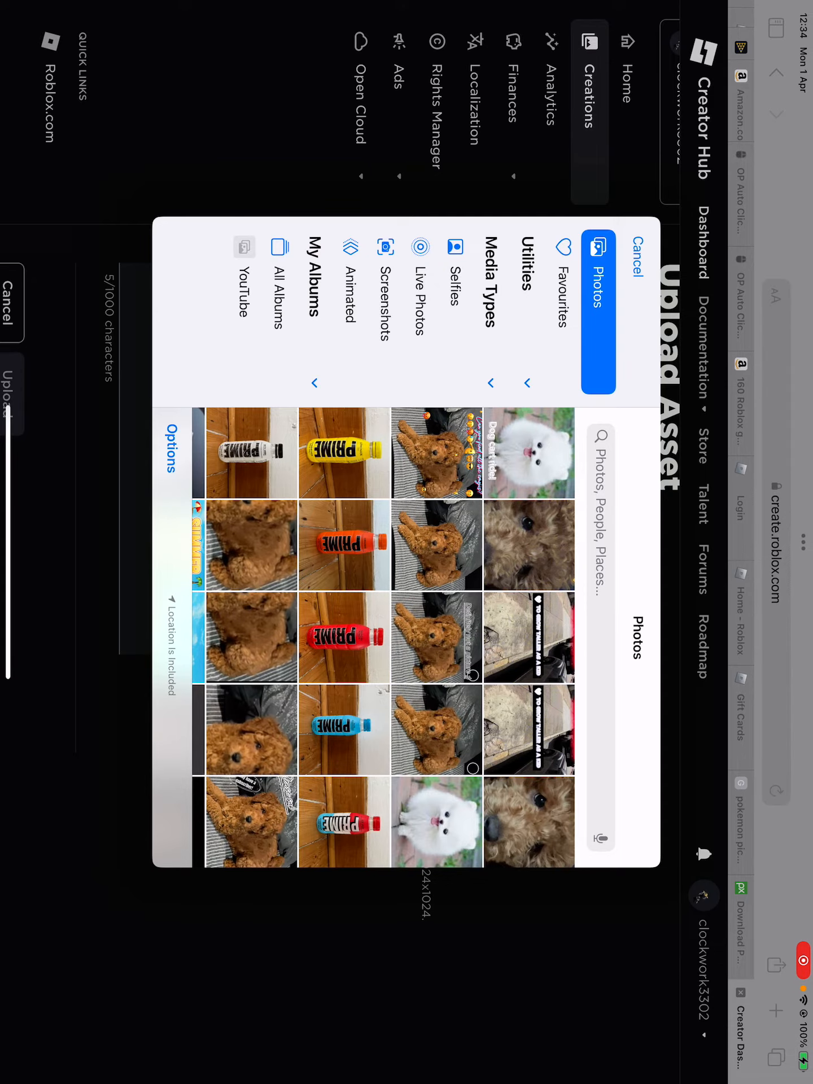
pyautogui.click(633, 250)
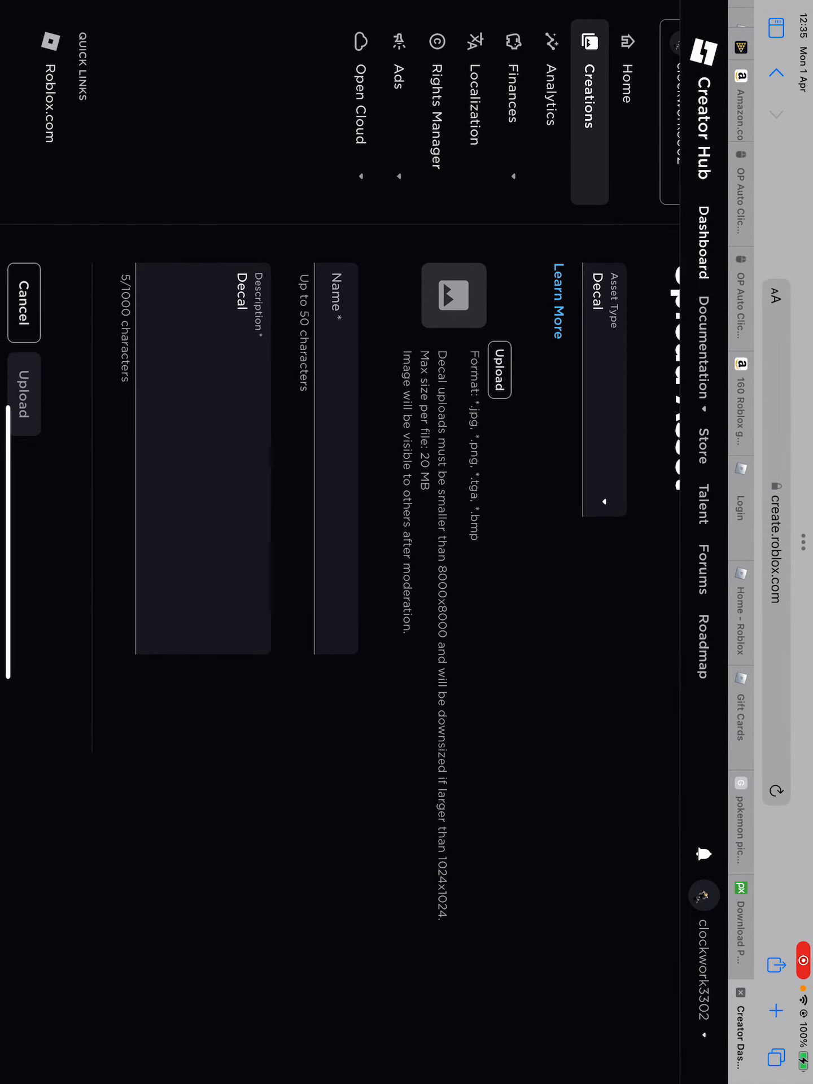
pyautogui.press('home')
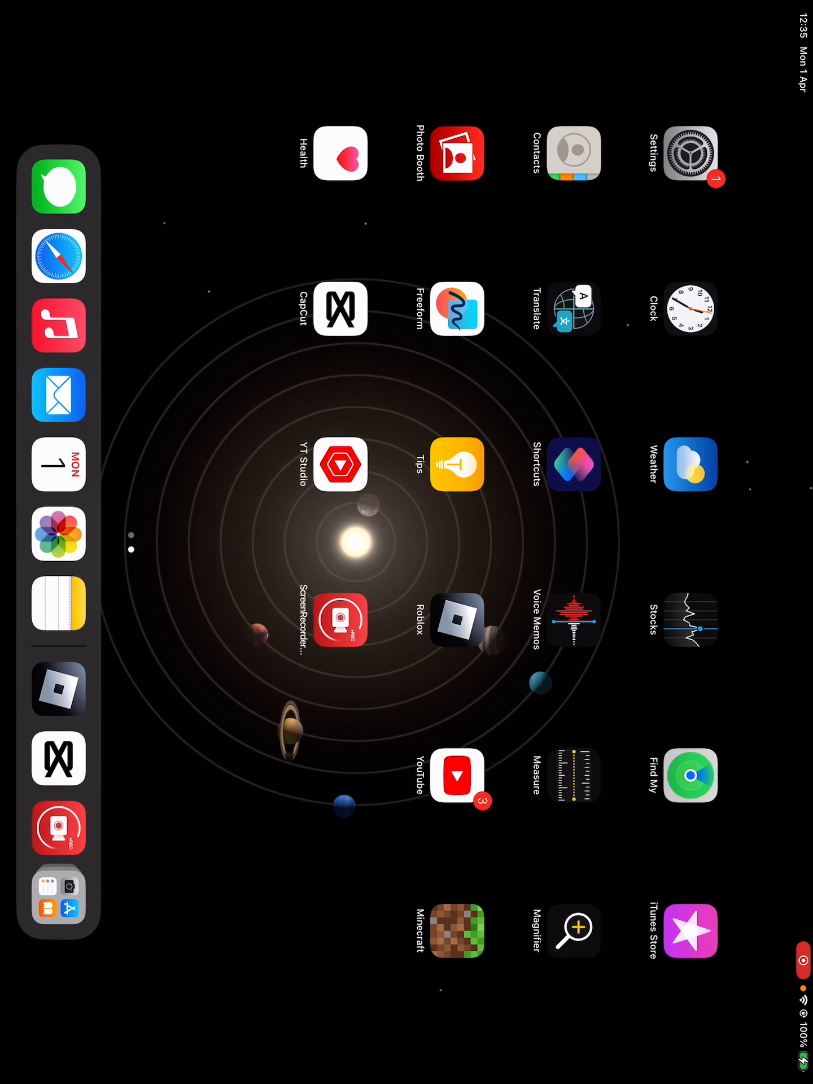